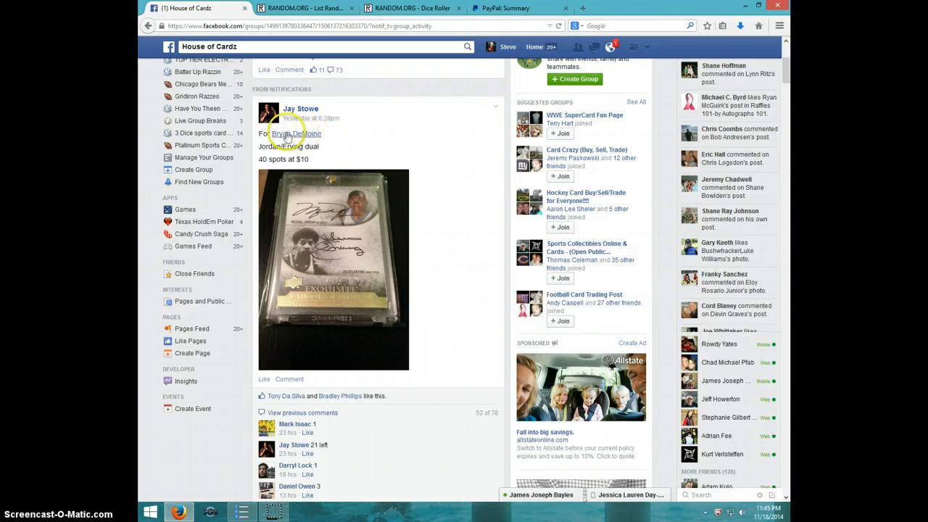
pyautogui.moveTo(325, 223)
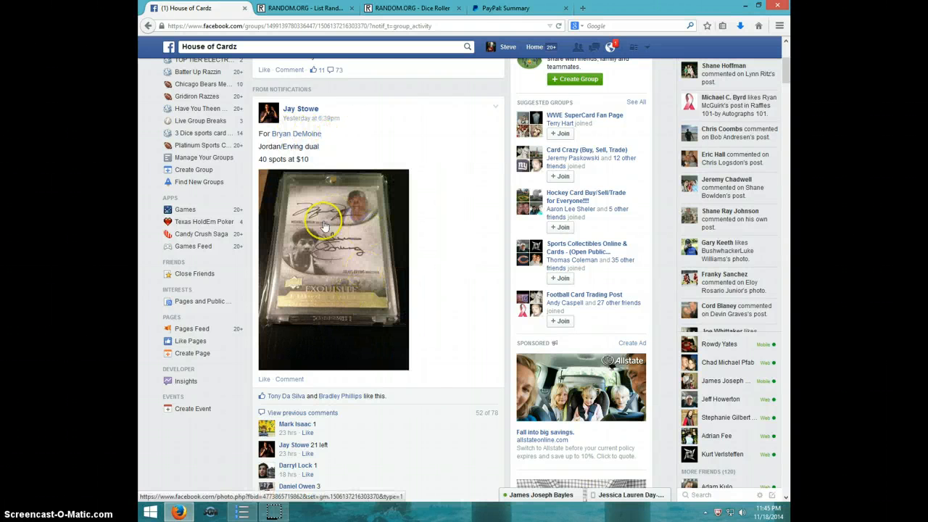
pyautogui.moveTo(443, 330)
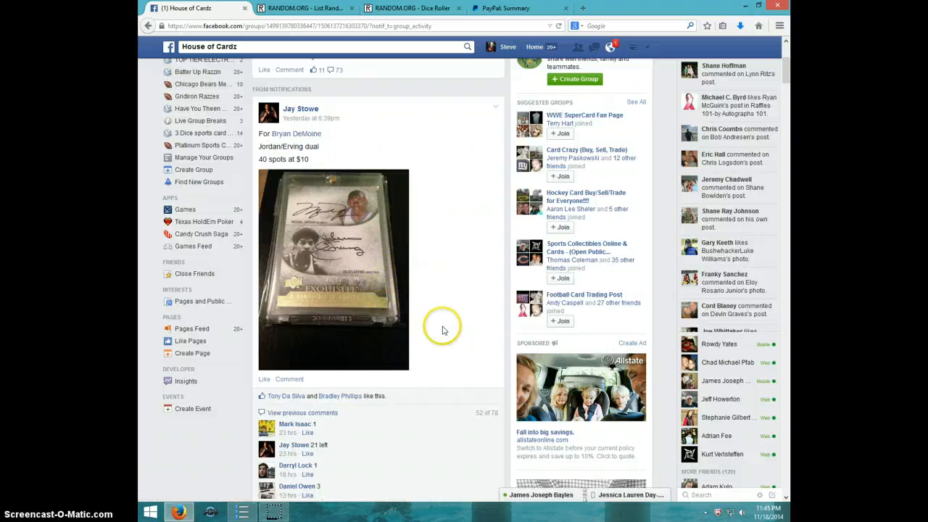
pyautogui.moveTo(400, 322)
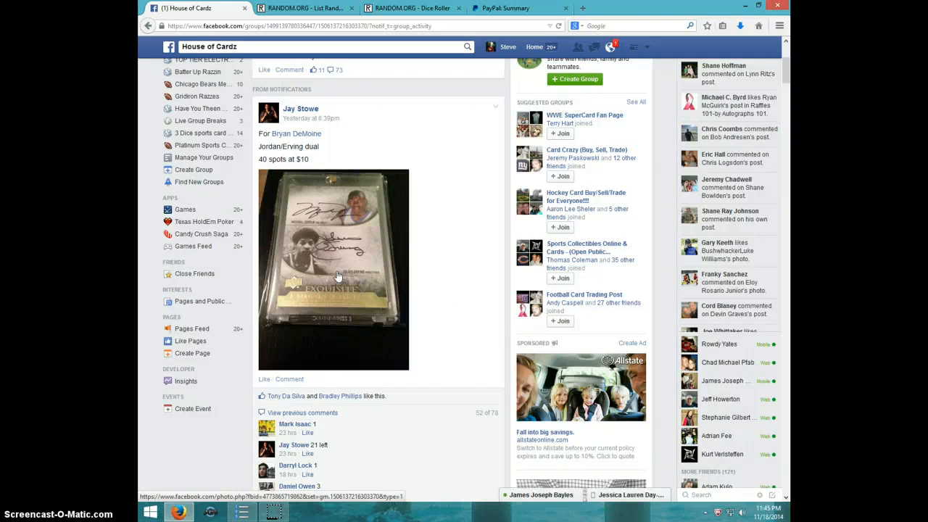
# Step: View the card break photo full-size, then return to the group thread
pyautogui.click(334, 270)
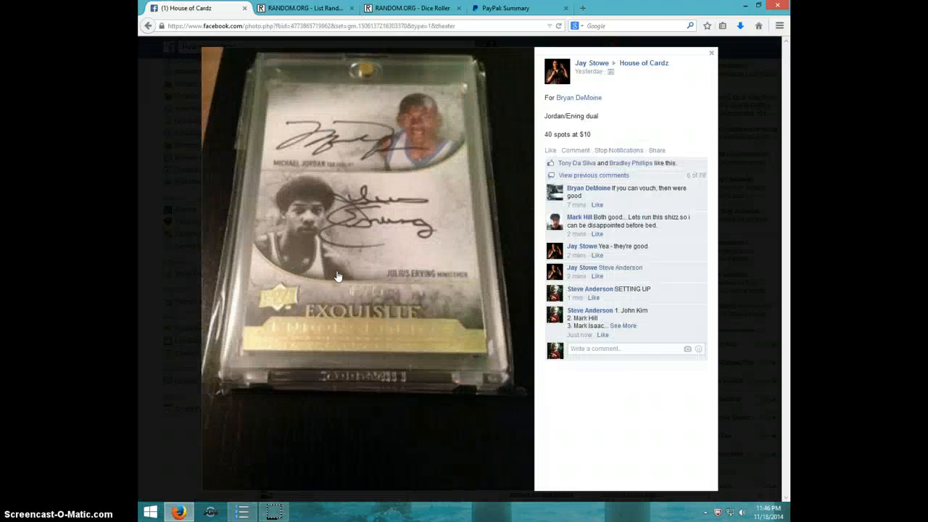
pyautogui.moveTo(353, 293)
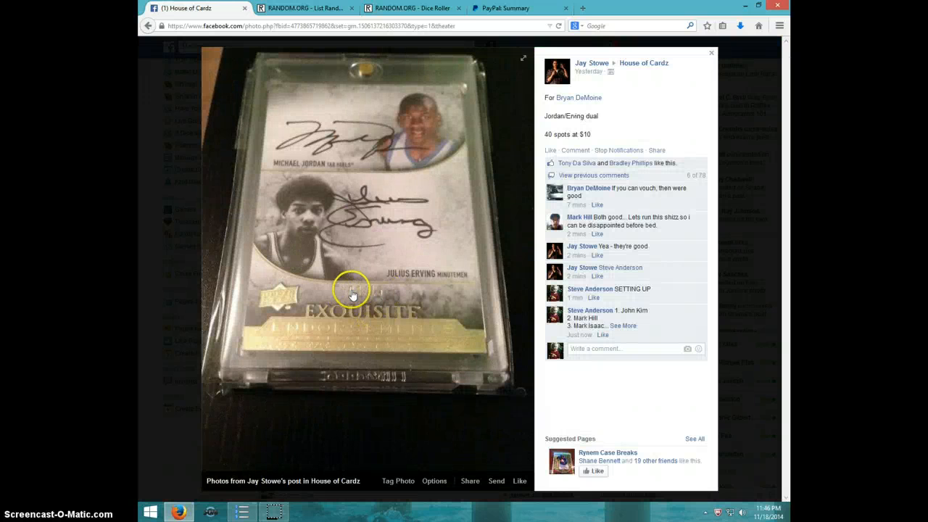
pyautogui.moveTo(710, 56)
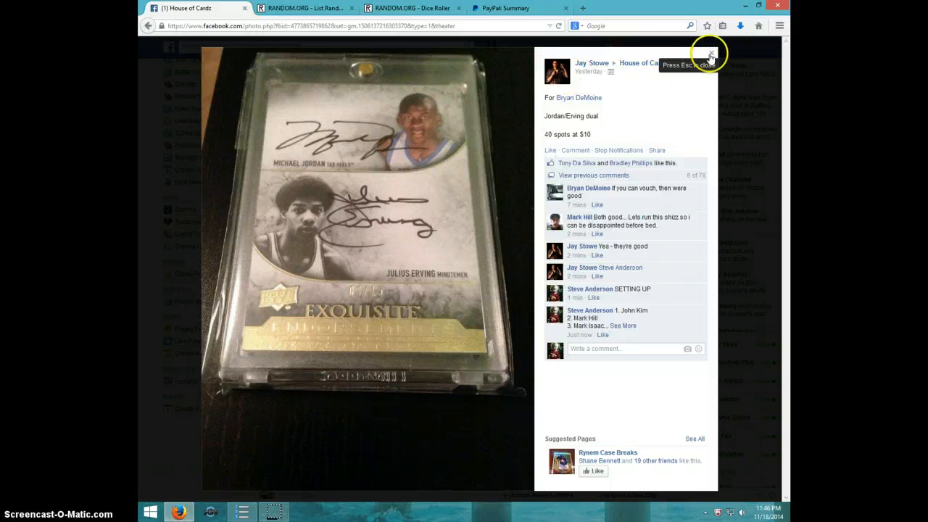
pyautogui.click(710, 55)
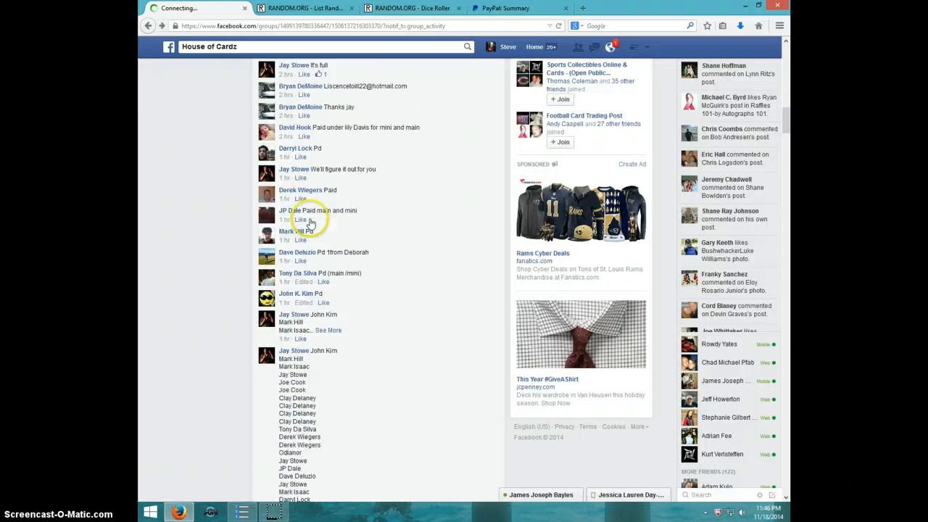
# Step: Select the numbered 40-spot list and post a LIVE comment beneath it
pyautogui.scroll(-3)
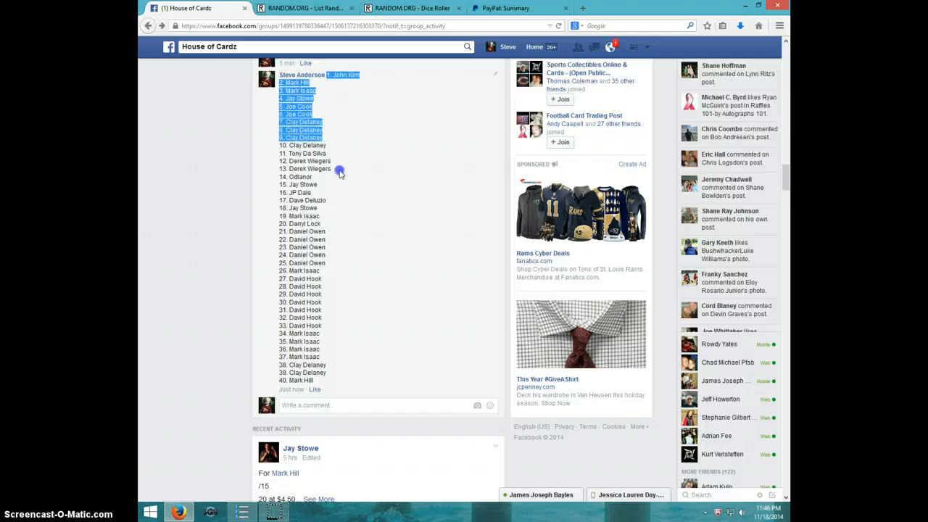
pyautogui.moveTo(339, 171); pyautogui.dragTo(330, 378)
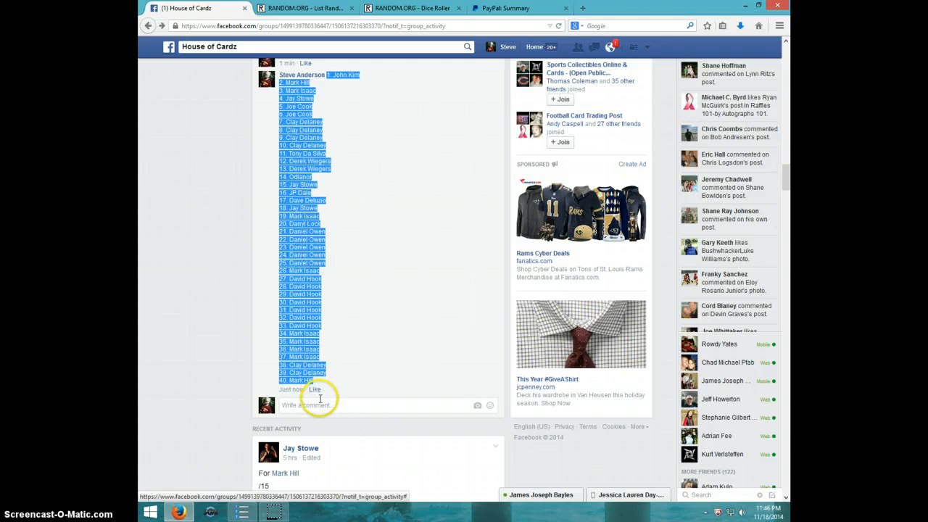
pyautogui.write('Li')
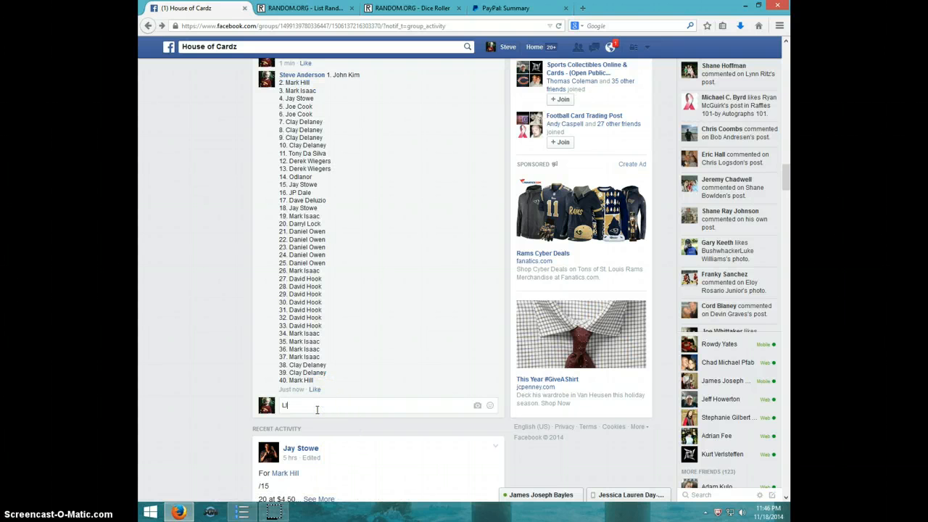
pyautogui.press('Return')
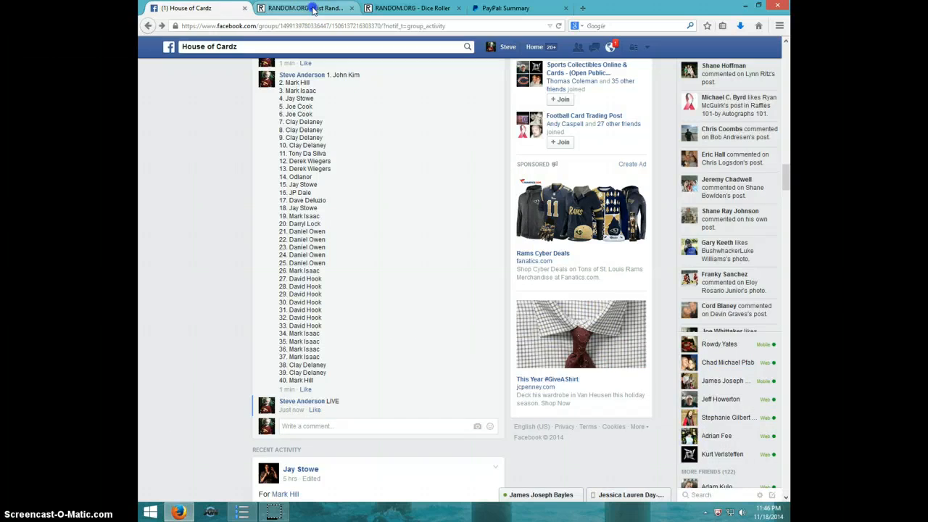
# Step: Switch to RANDOM.ORG and land on the List Randomizer holding the 40-name spot list
pyautogui.click(304, 9)
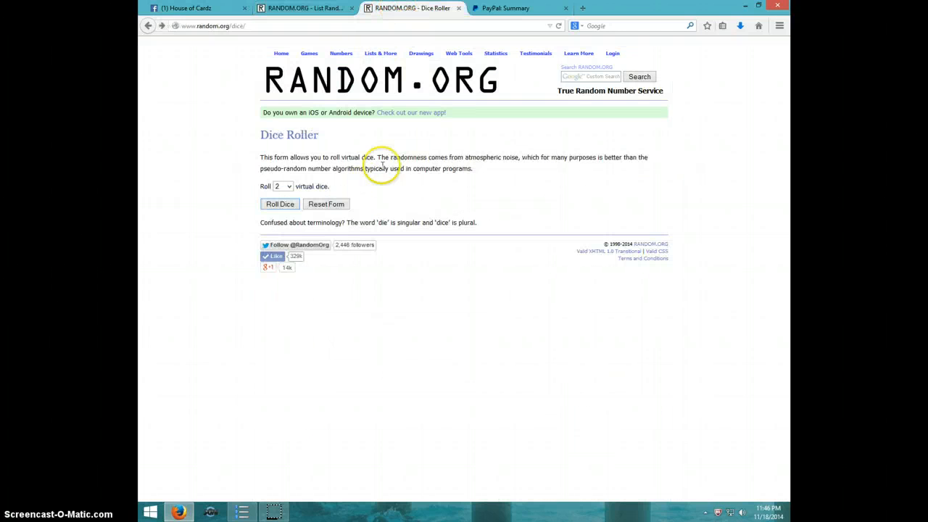
pyautogui.click(280, 203)
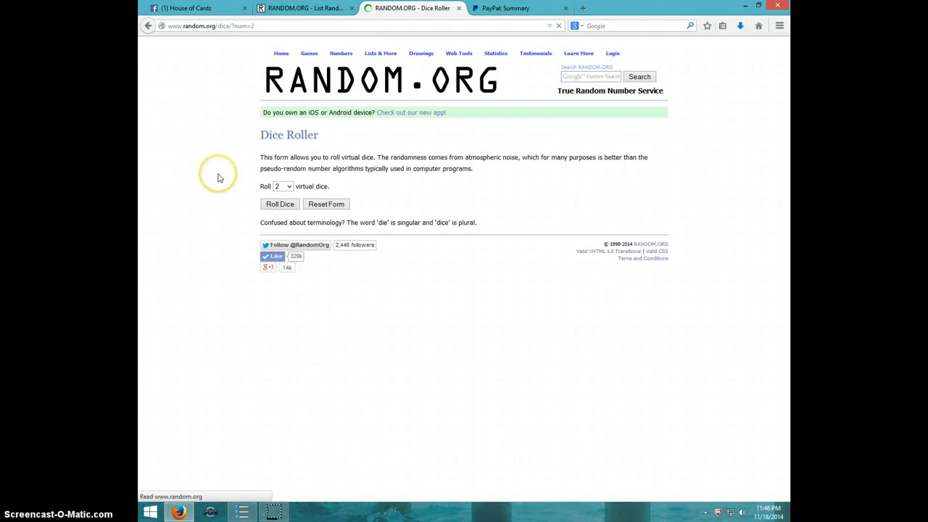
pyautogui.click(279, 203)
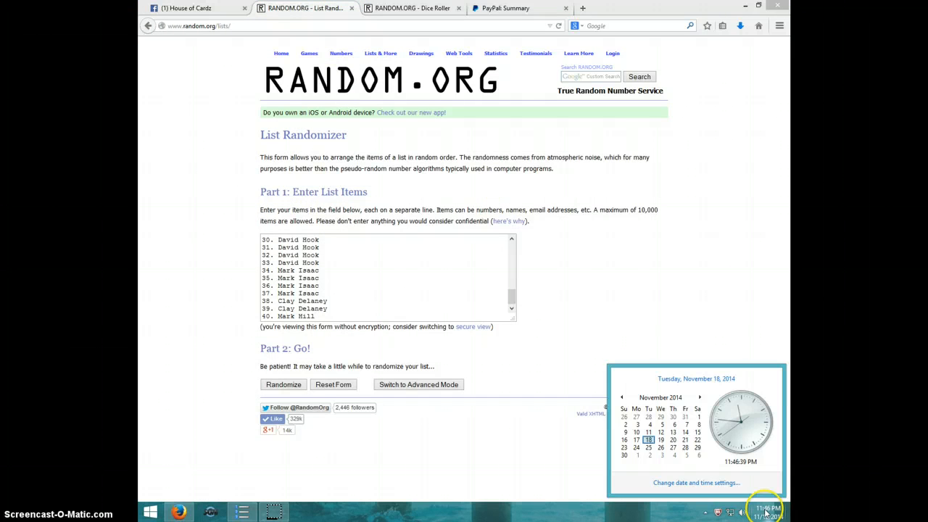
# Step: Randomize the 40-name spot list and reshuffle it through the third time
pyautogui.click(283, 384)
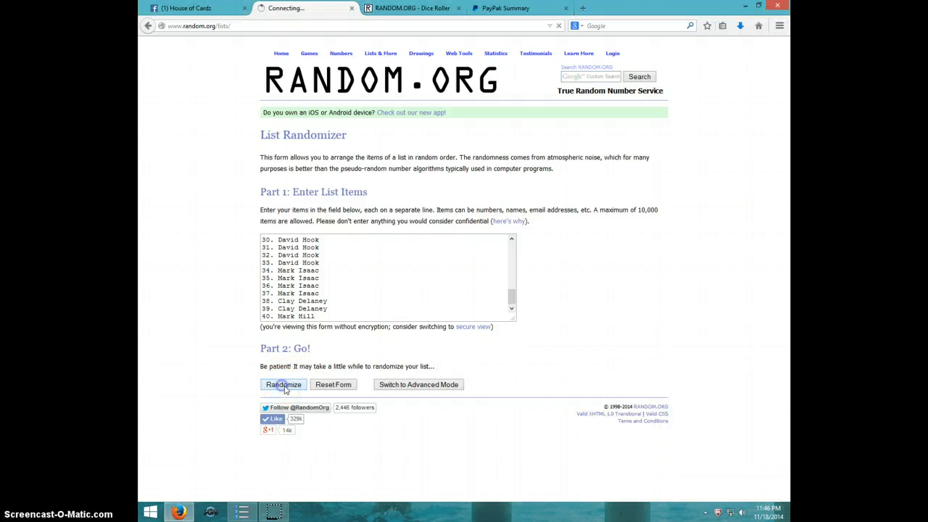
pyautogui.click(284, 384)
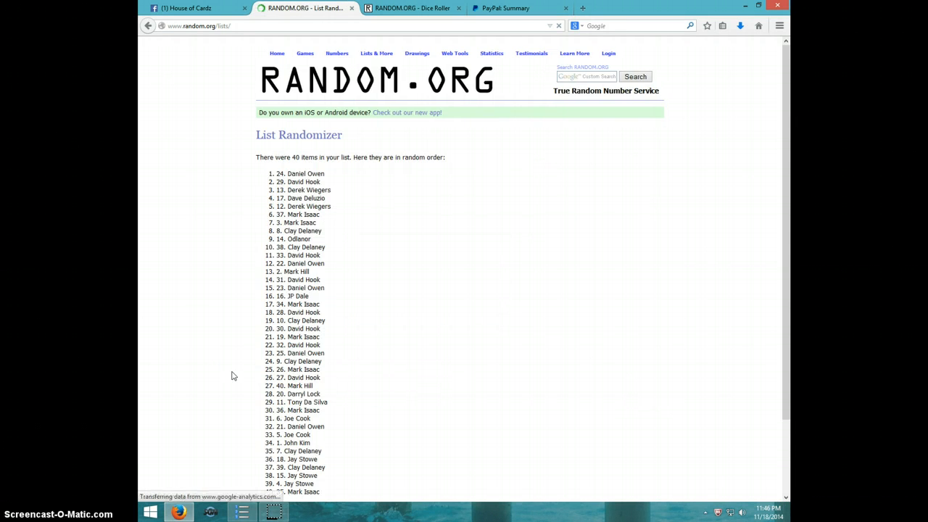
pyautogui.scroll(-3)
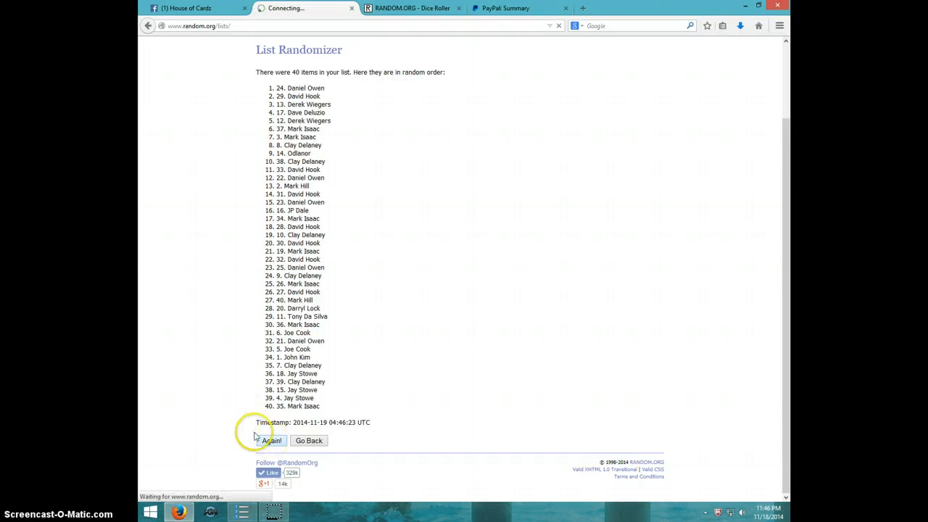
pyautogui.click(269, 440)
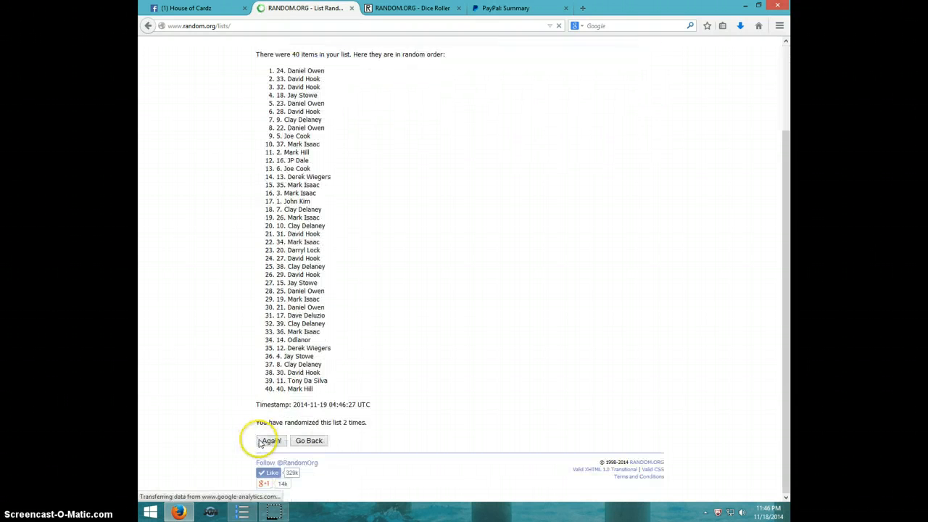
pyautogui.click(270, 440)
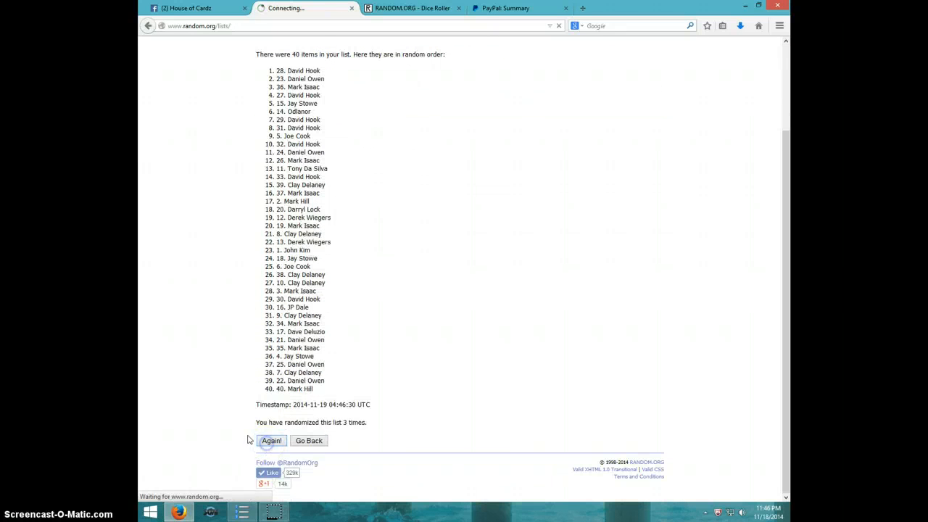
# Step: Keep reshuffling until the list reports 6 randomizations at 04:46:38 UTC
pyautogui.click(270, 441)
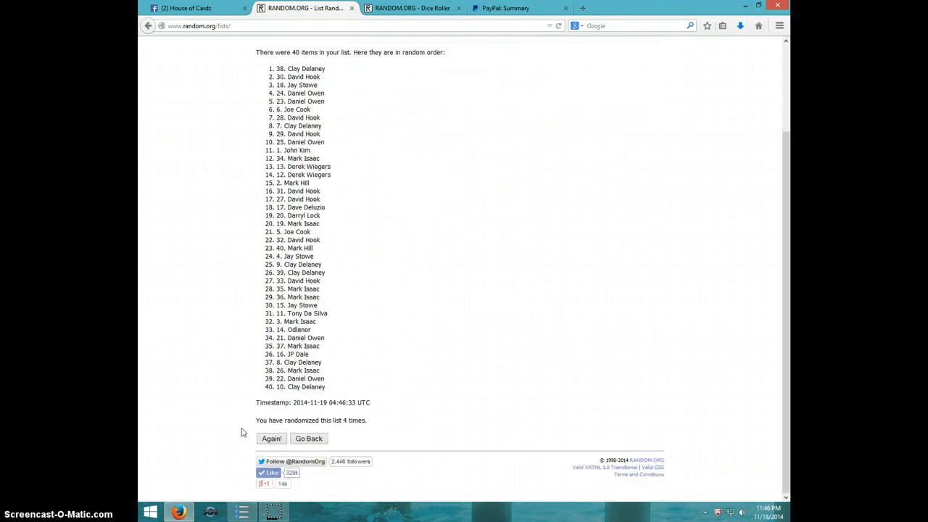
pyautogui.click(271, 438)
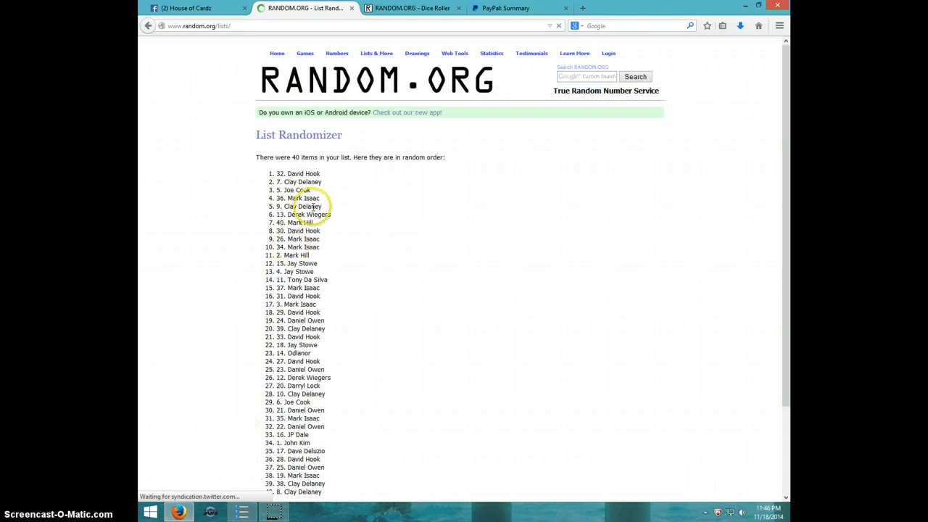
pyautogui.scroll(-3)
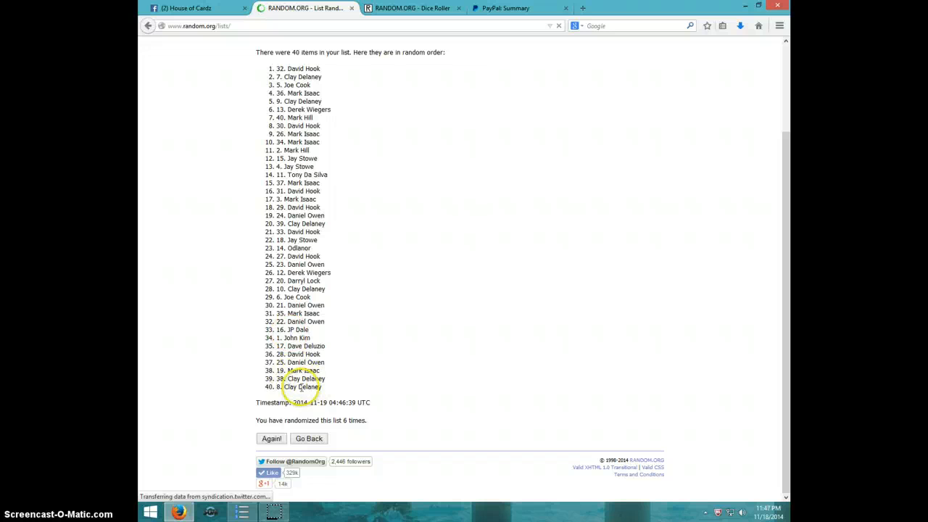
pyautogui.moveTo(427, 52)
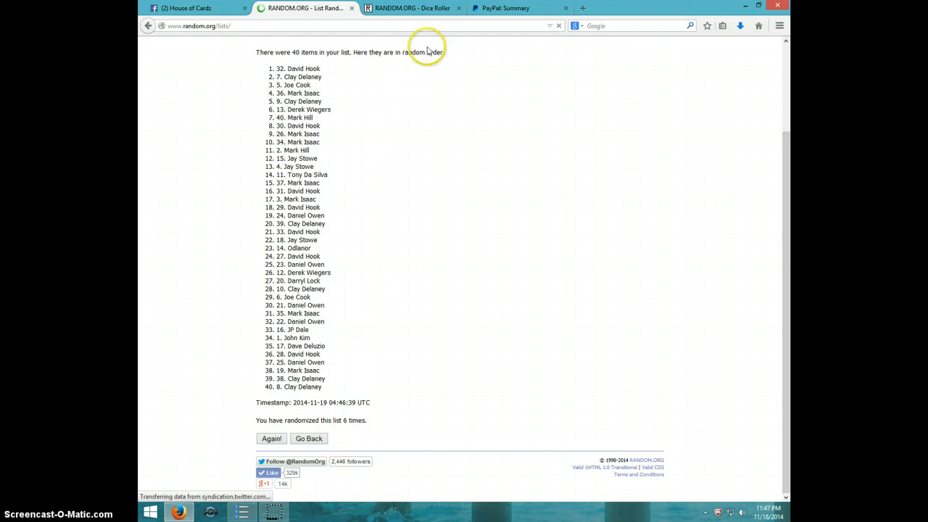
pyautogui.click(411, 8)
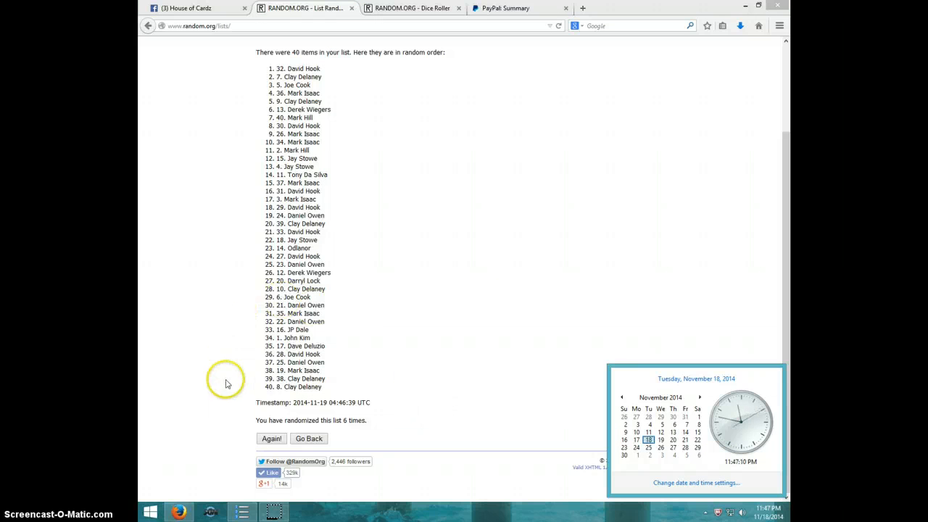
pyautogui.click(273, 437)
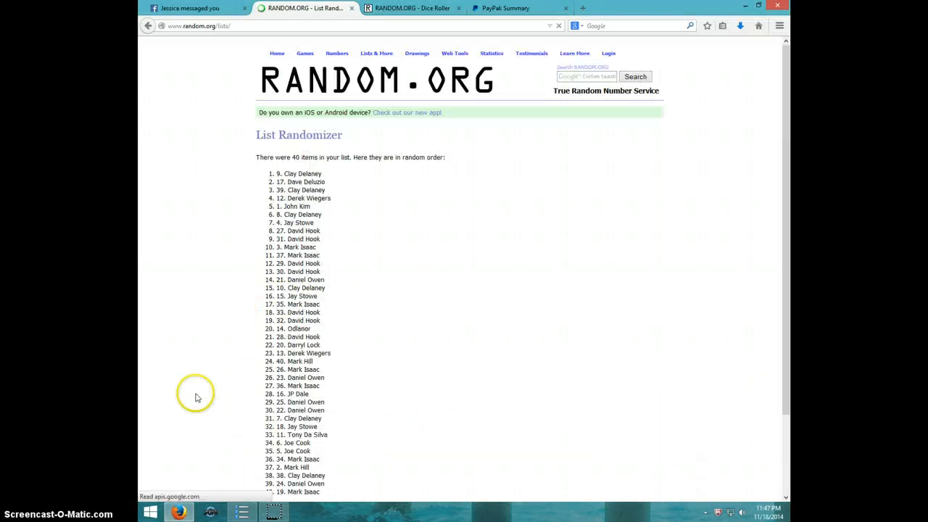
pyautogui.moveTo(328, 174)
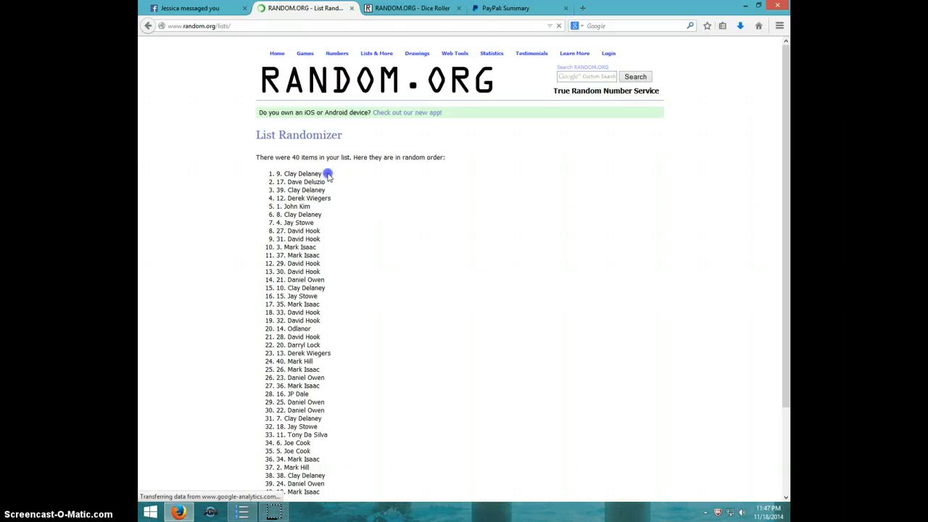
pyautogui.doubleClick(301, 174)
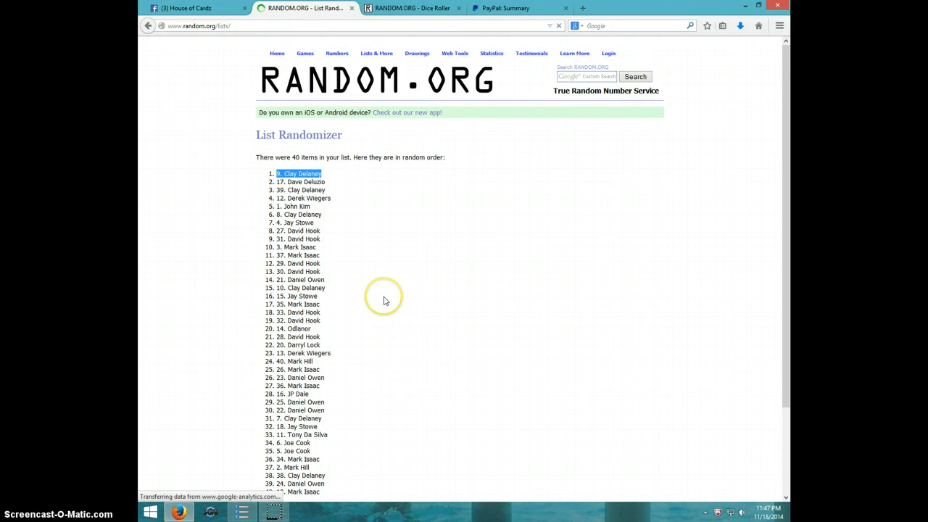
pyautogui.scroll(-3)
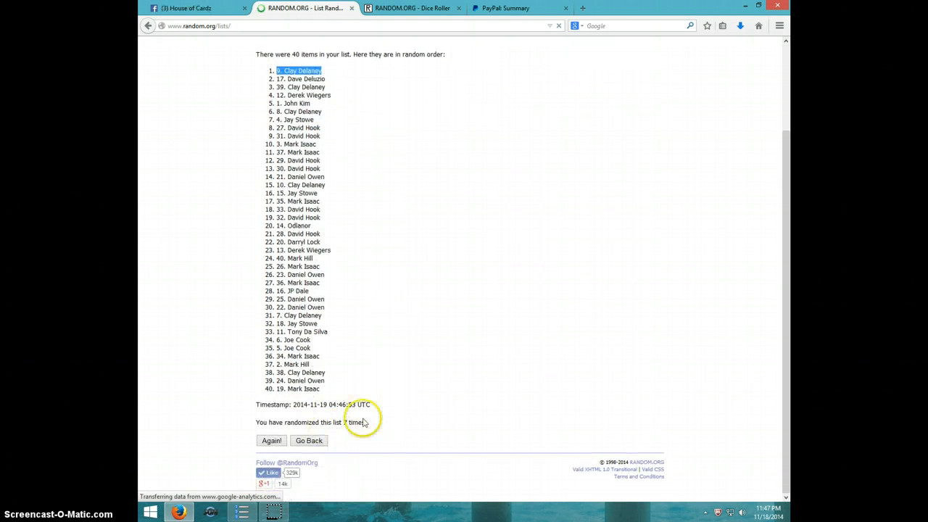
pyautogui.click(412, 9)
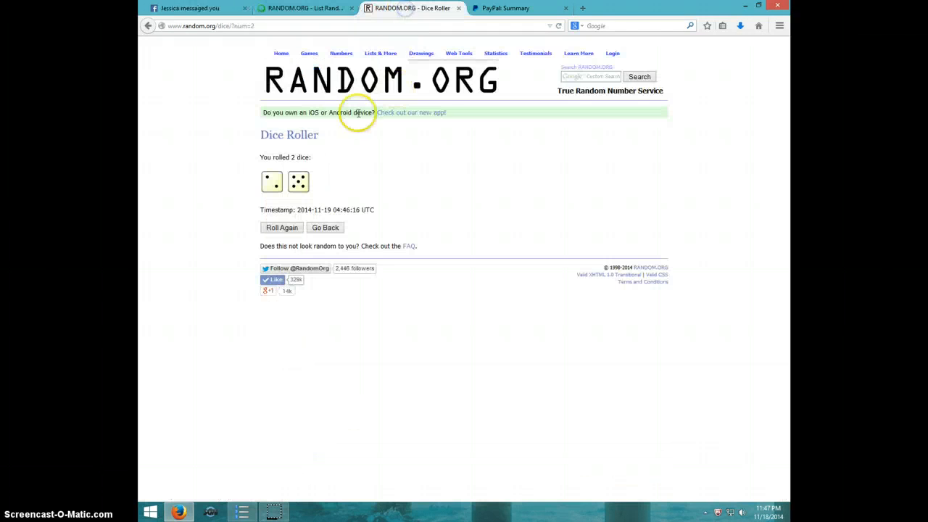
pyautogui.click(304, 9)
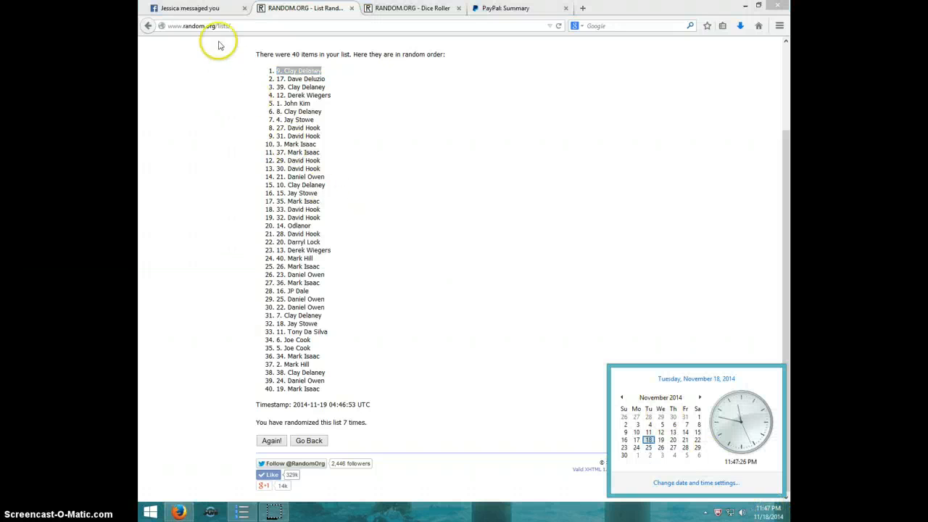
# Step: Return to the Facebook thread and write DONE in the comment box under the LIVE comment
pyautogui.click(191, 8)
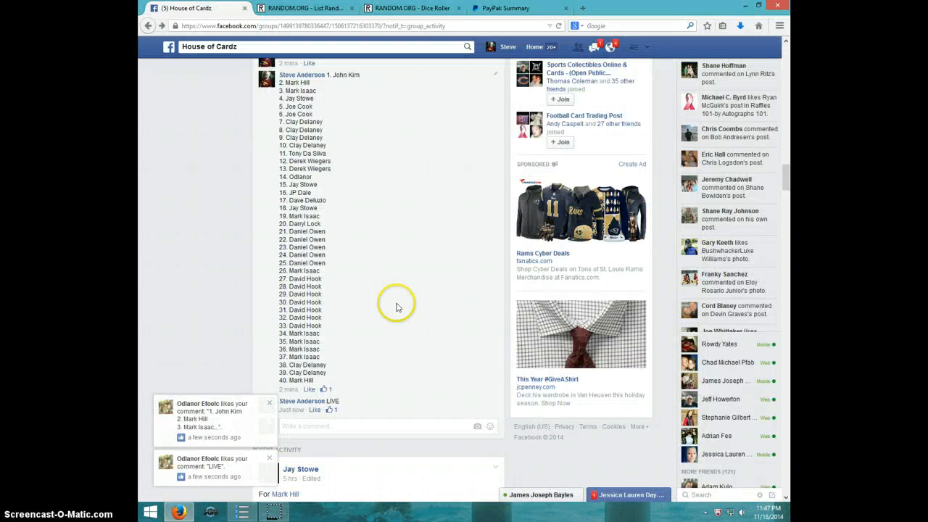
pyautogui.moveTo(374, 281)
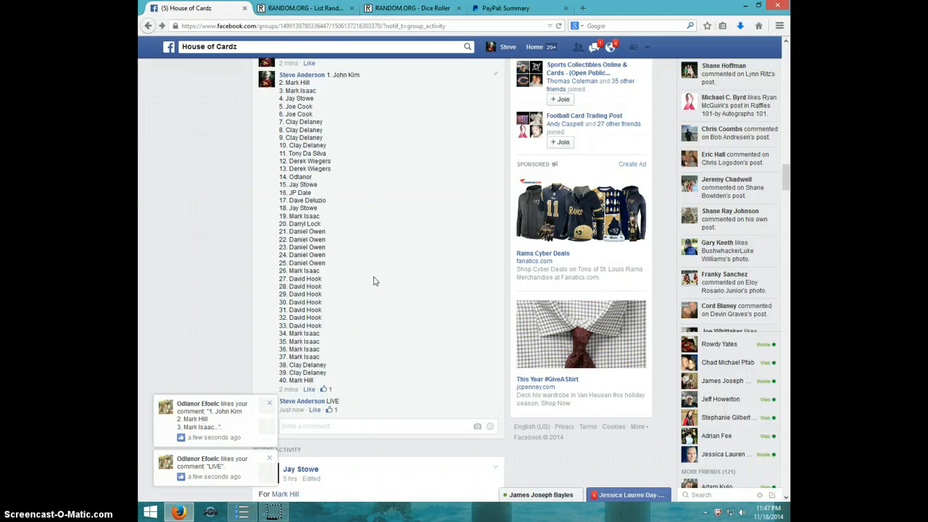
pyautogui.scroll(3)
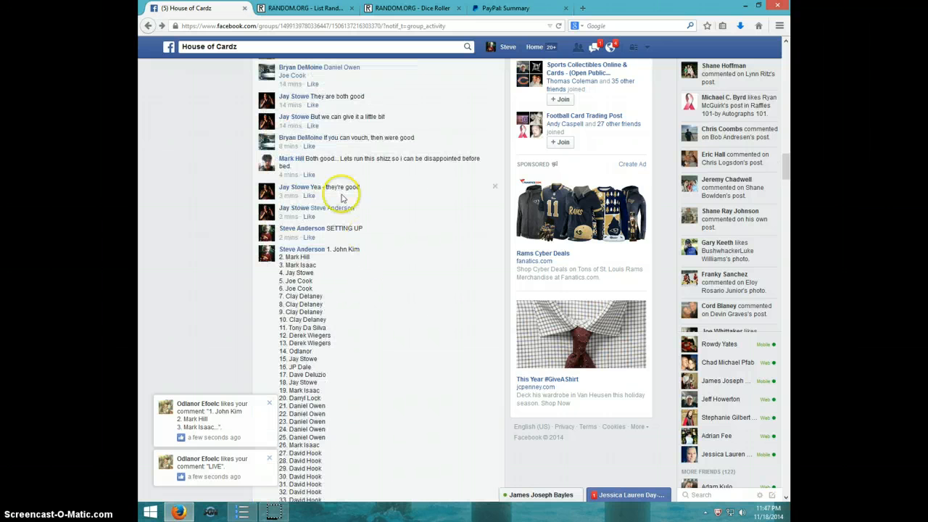
pyautogui.scroll(-3)
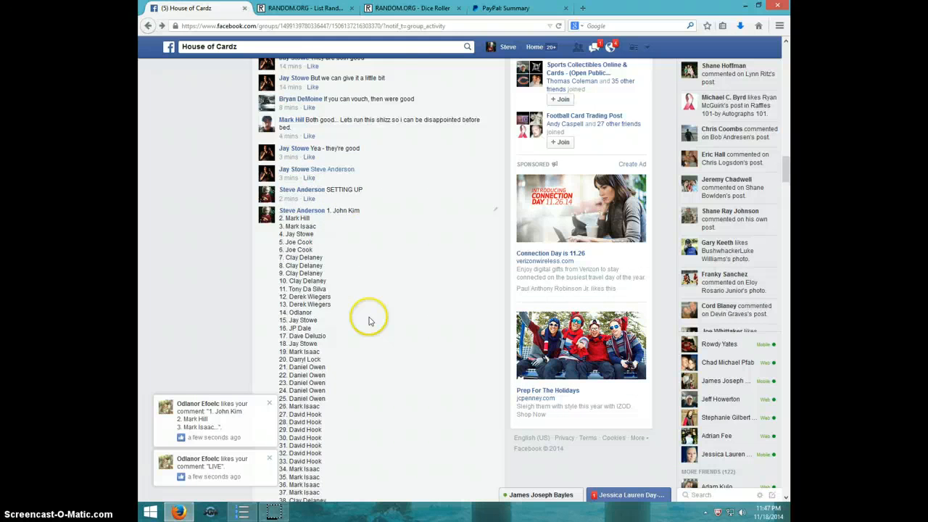
pyautogui.scroll(-3)
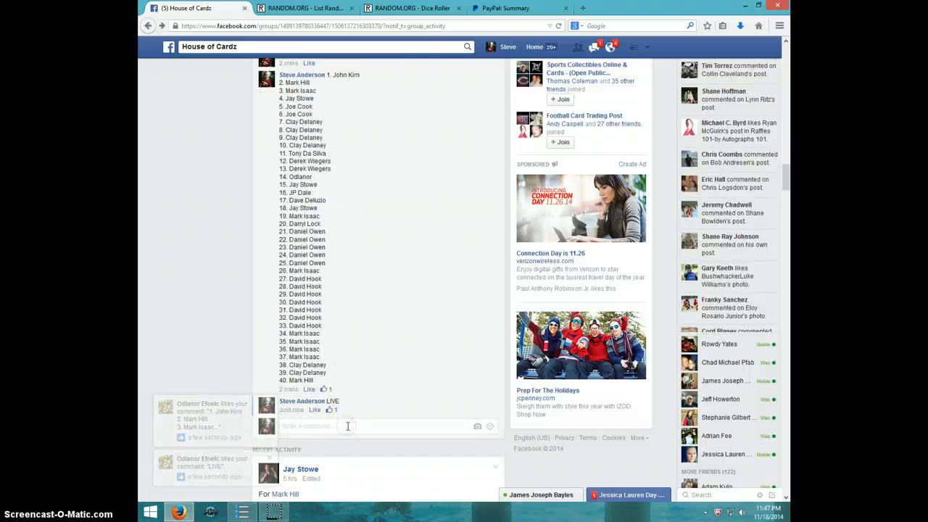
pyautogui.write('DONE')
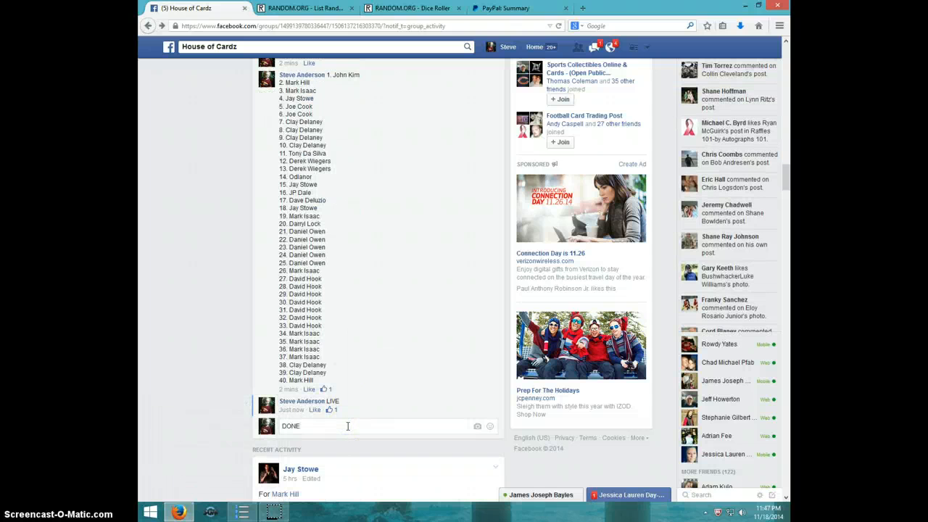